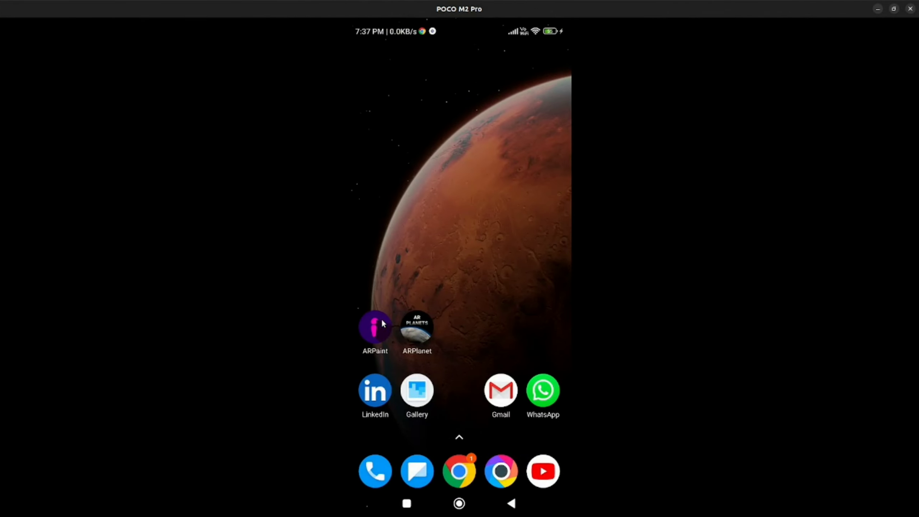
Launch ARPaint from the Android home screen to reach the dump truck painting screen.
left_click(374, 327)
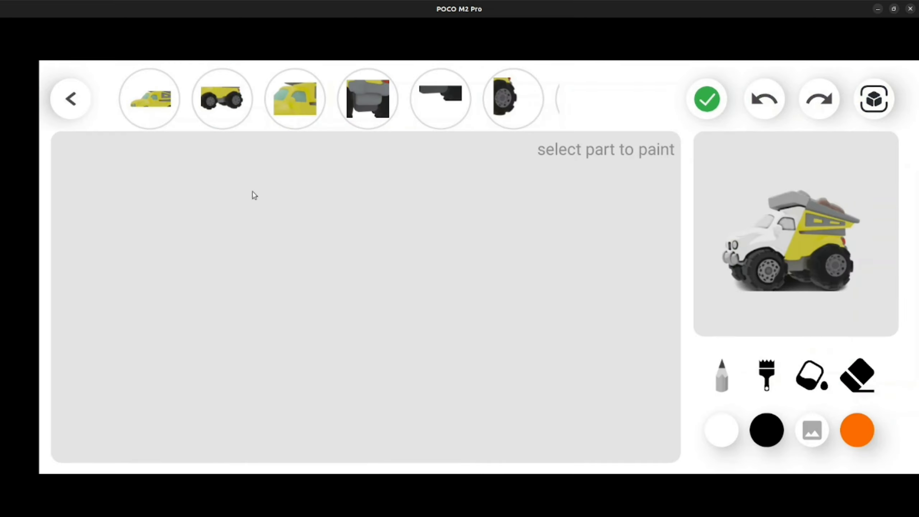
mouse_move(424, 116)
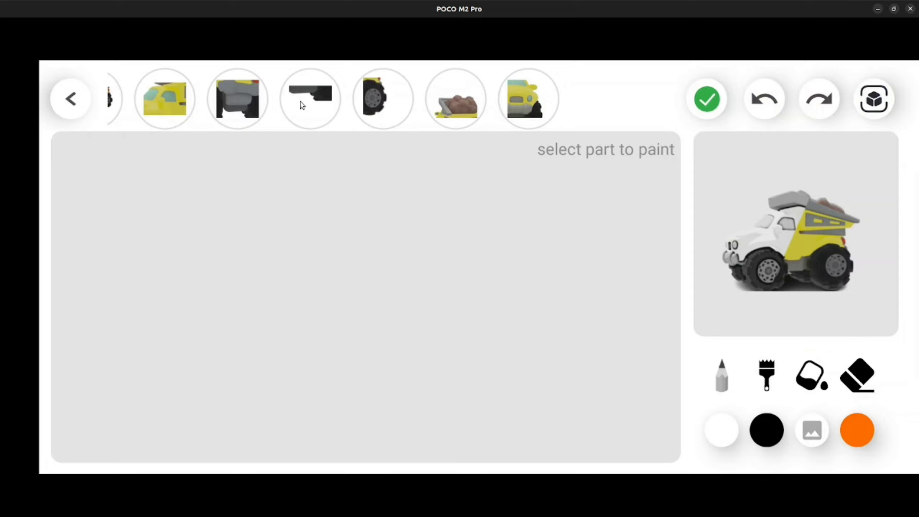
Choose the brush tool and select the truck's Body part for painting.
left_click(767, 375)
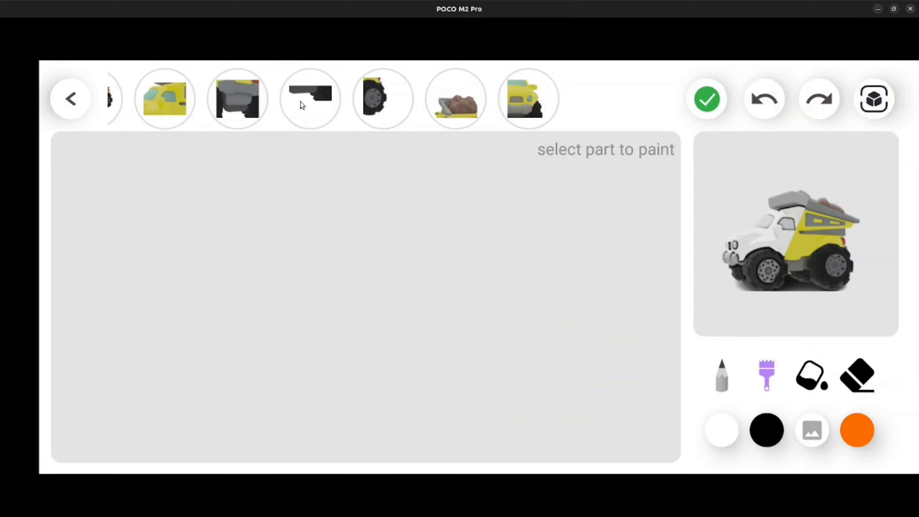
left_click(812, 430)
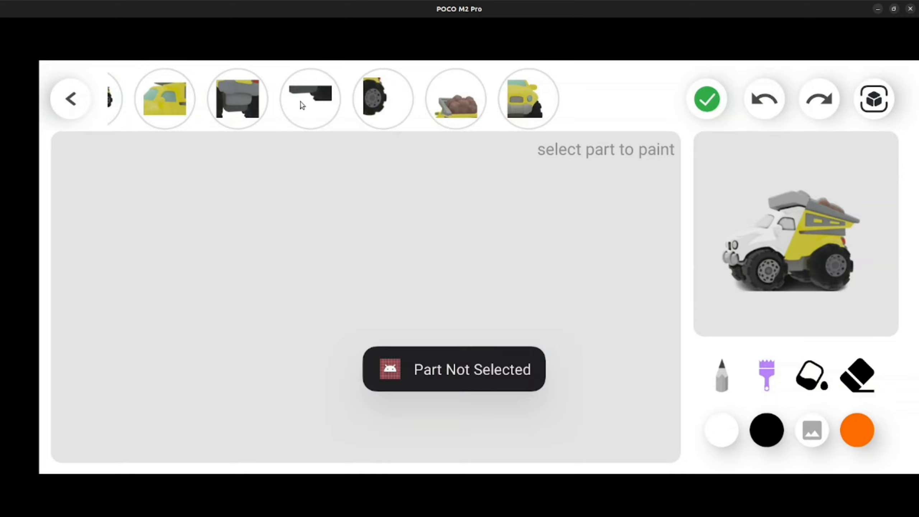
left_click(165, 98)
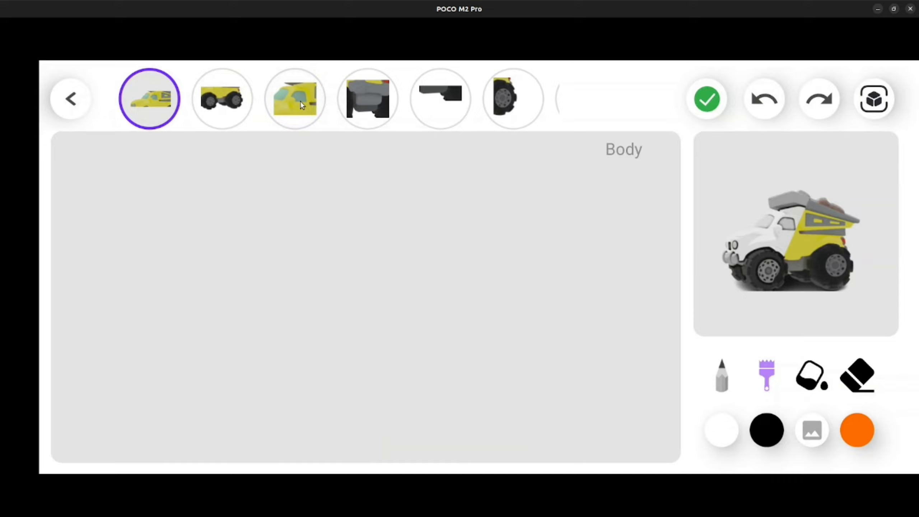
Paint the Body orange, select the stones part, and apply the gray rocky gallery photo.
left_click(857, 430)
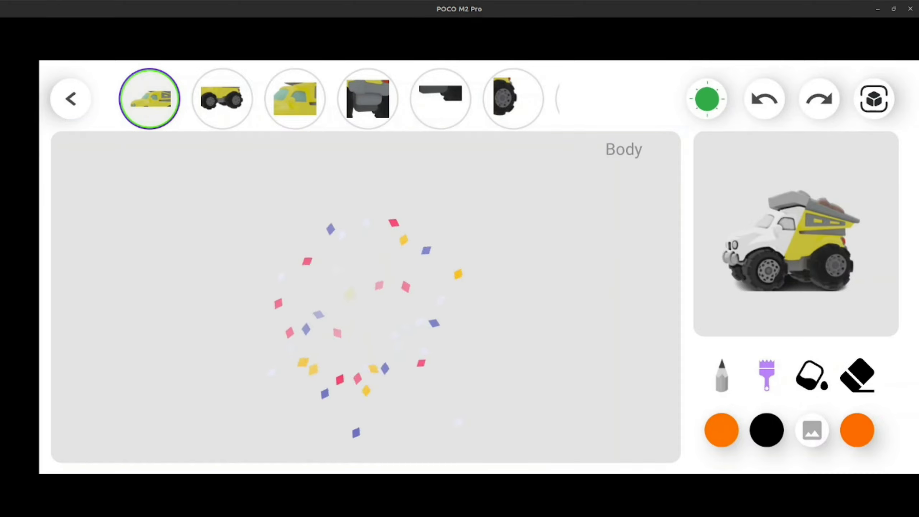
left_click(706, 99)
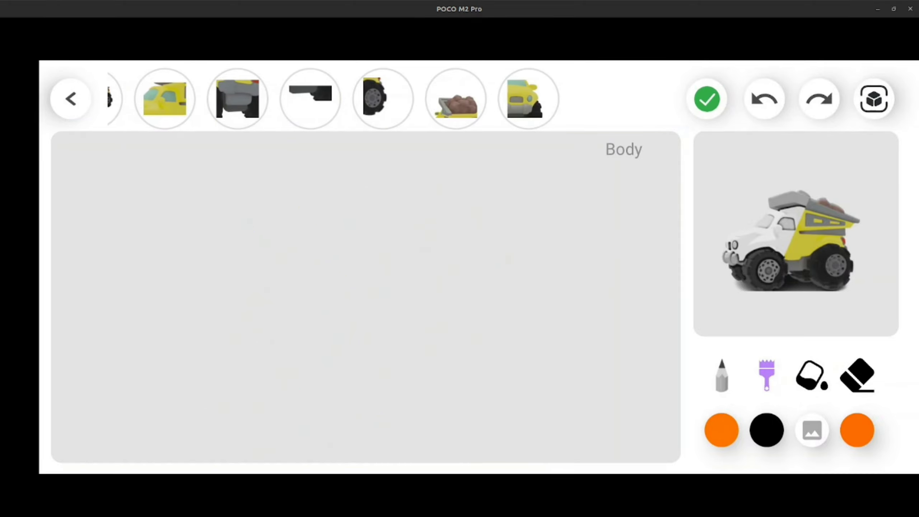
left_click(812, 430)
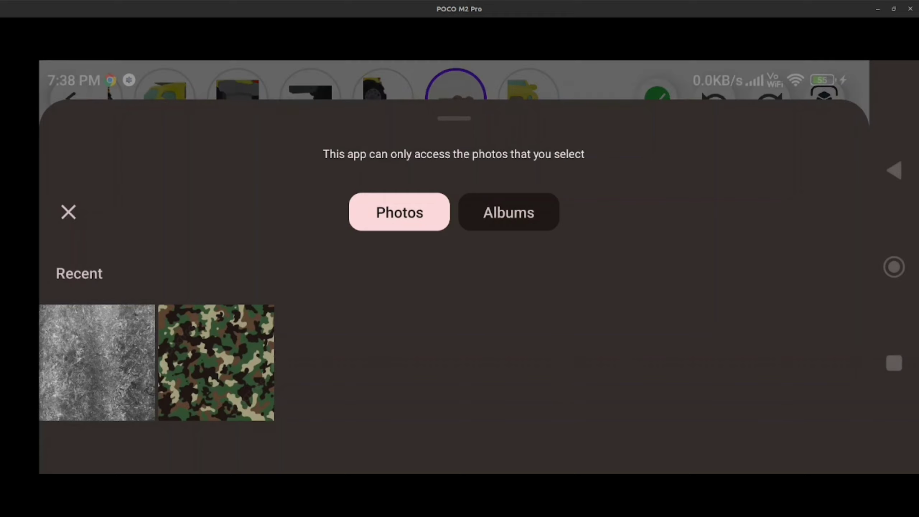
left_click(96, 362)
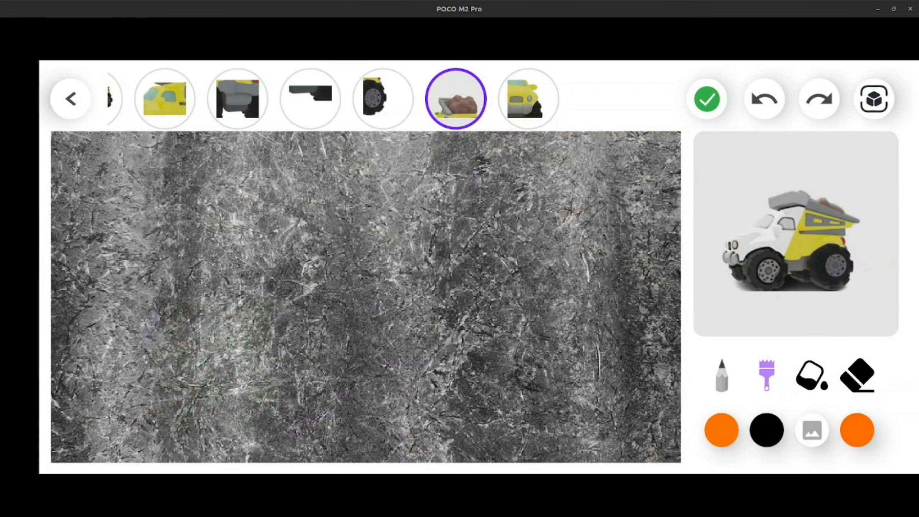